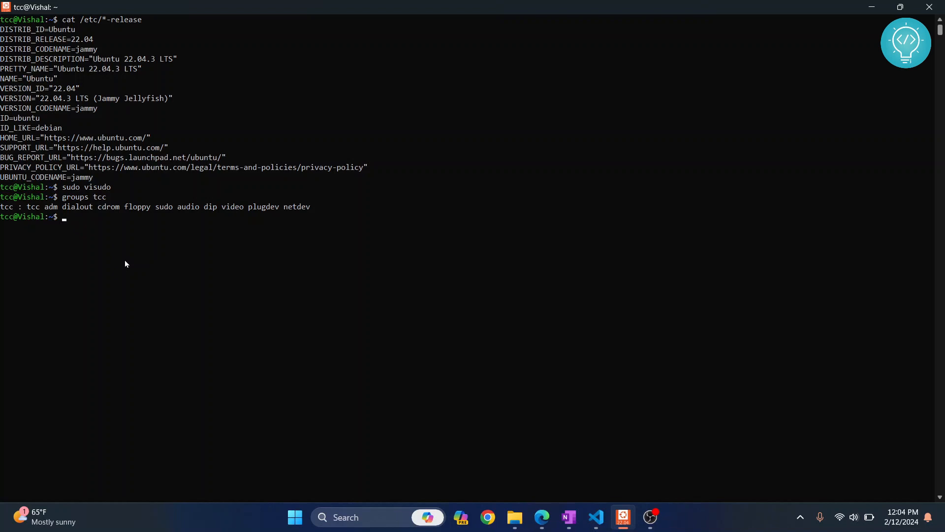
{"action": "type", "text": "usermod -aG tcc sudo"}
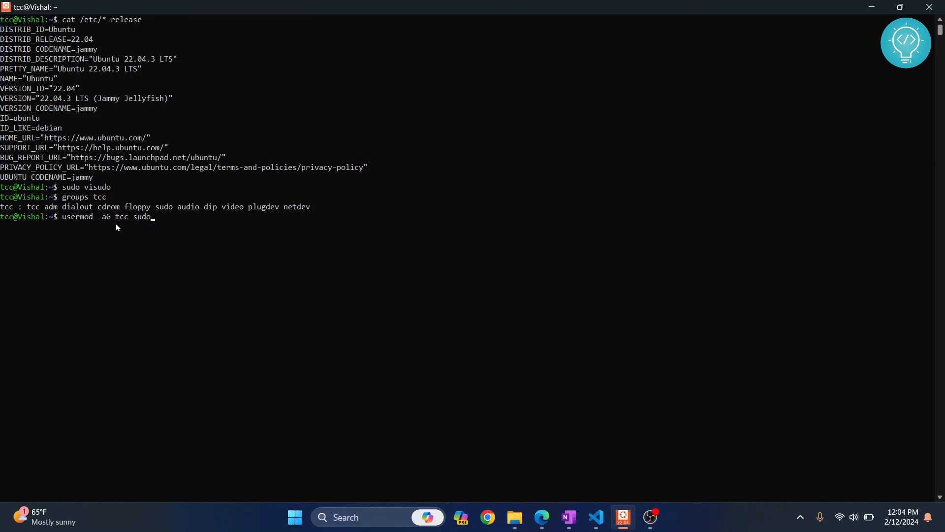